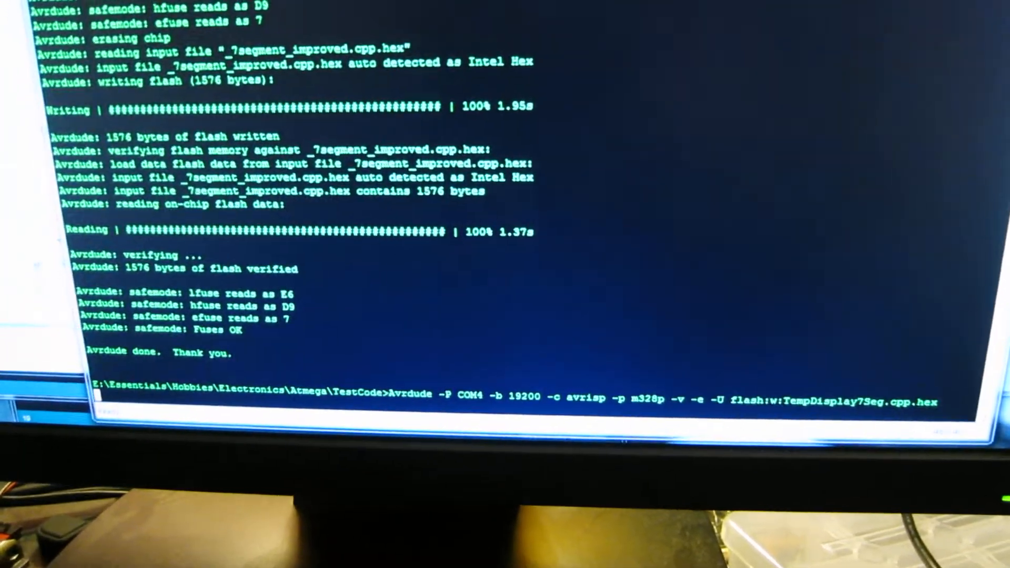
Run the avrdude command on COM4 to write TempDisplay7Seg.cpp.hex to the m328p flash
key(Return)
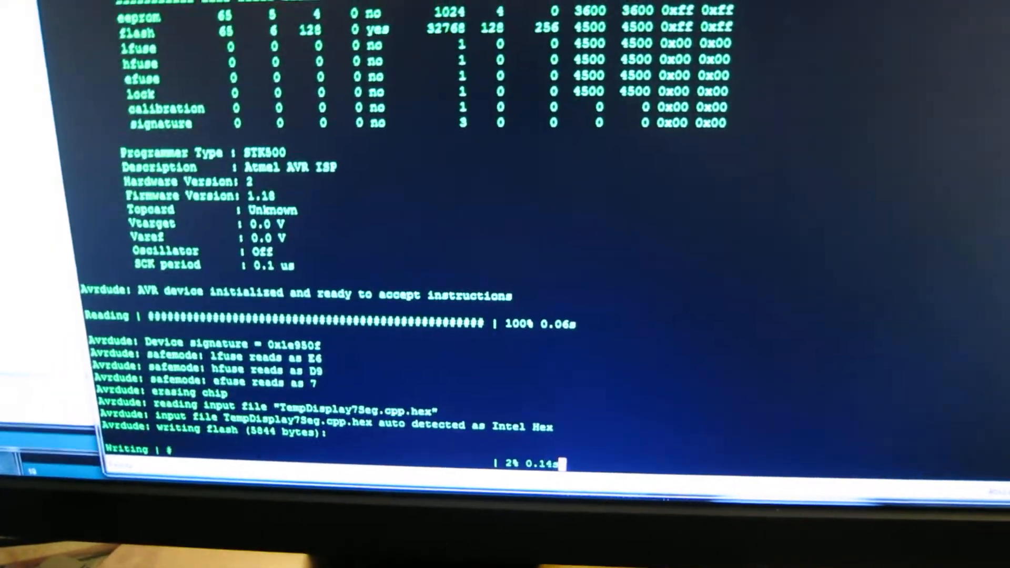